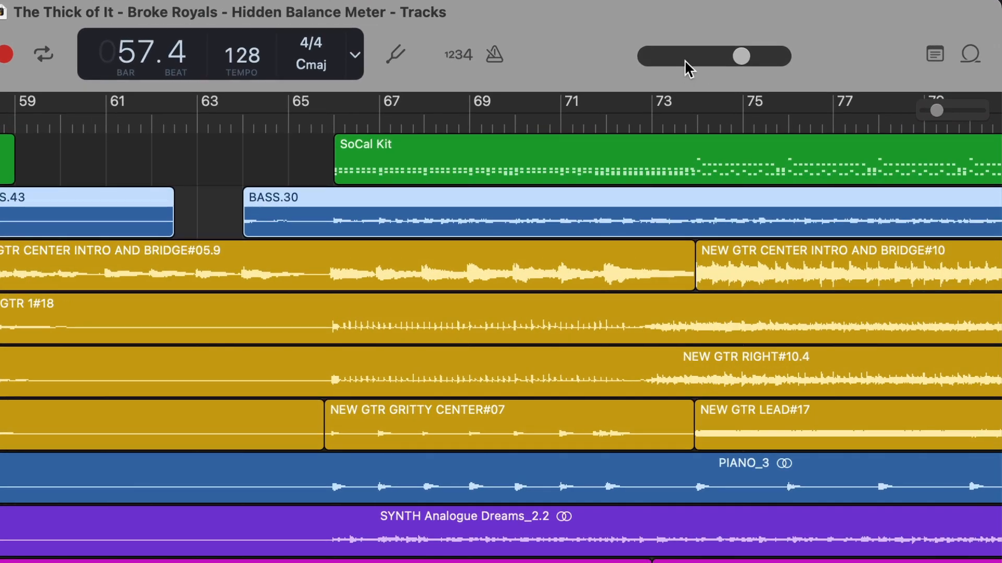
pyautogui.moveTo(700, 67)
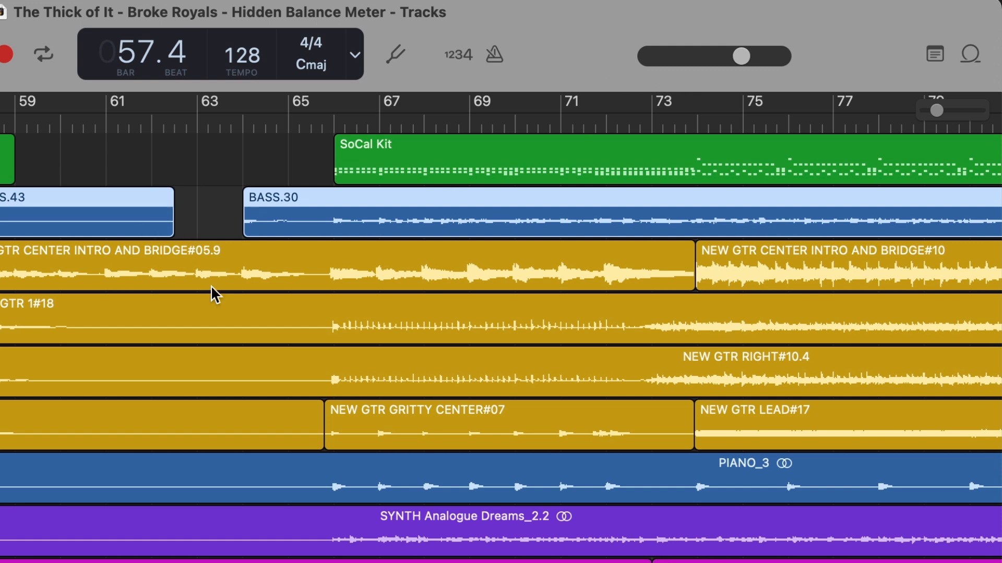
# While playing, raise NEW GTR LEFT from silence and NEW GTR RIGHT to about -4.3 dB
pyautogui.click(659, 56)
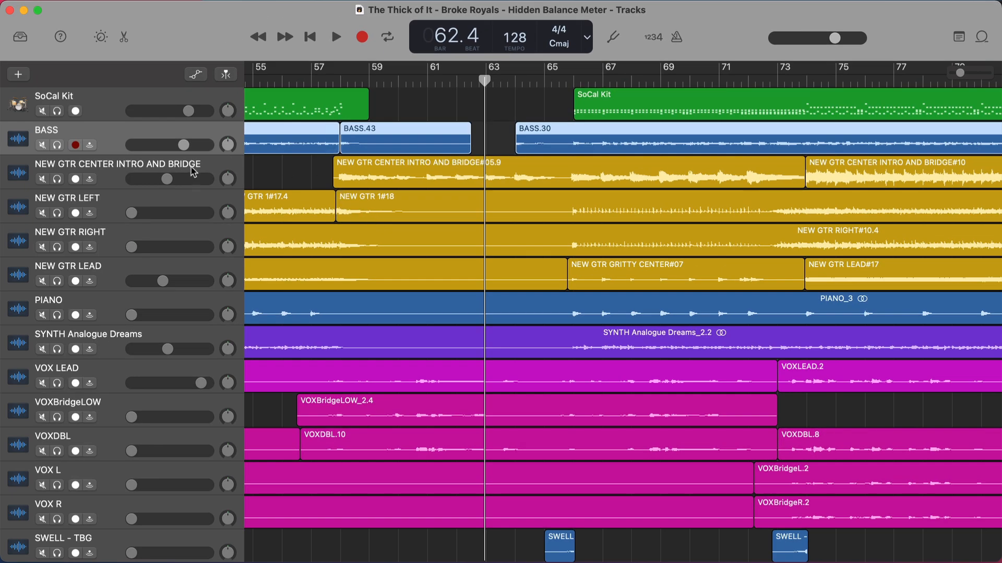
pyautogui.moveTo(419, 323)
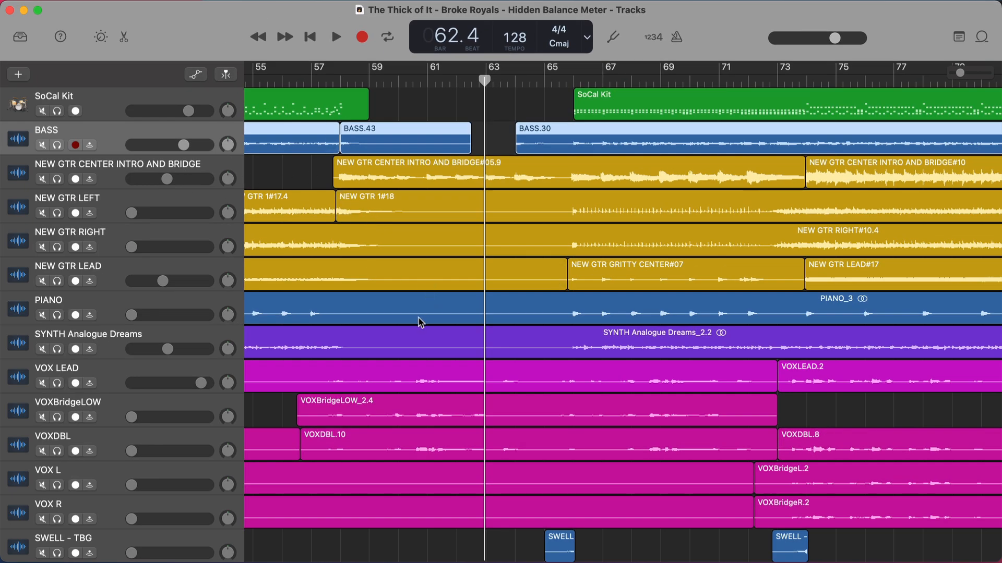
pyautogui.moveTo(121, 139)
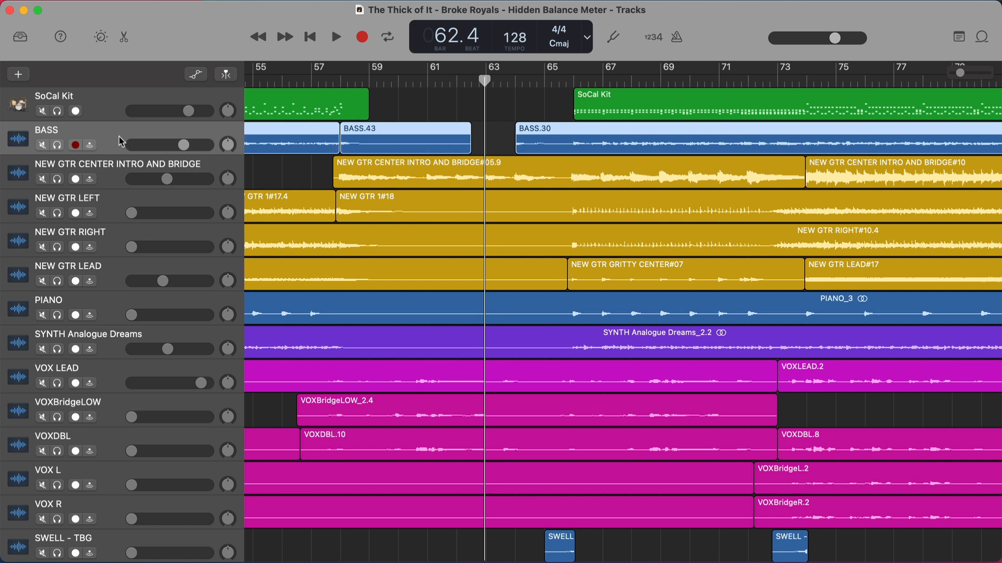
pyautogui.moveTo(179, 181)
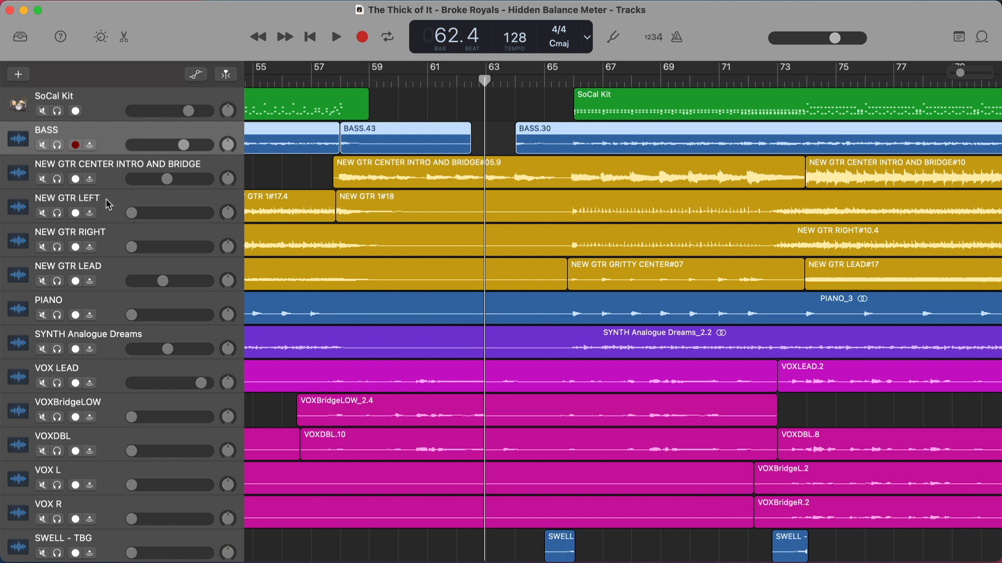
pyautogui.moveTo(206, 225)
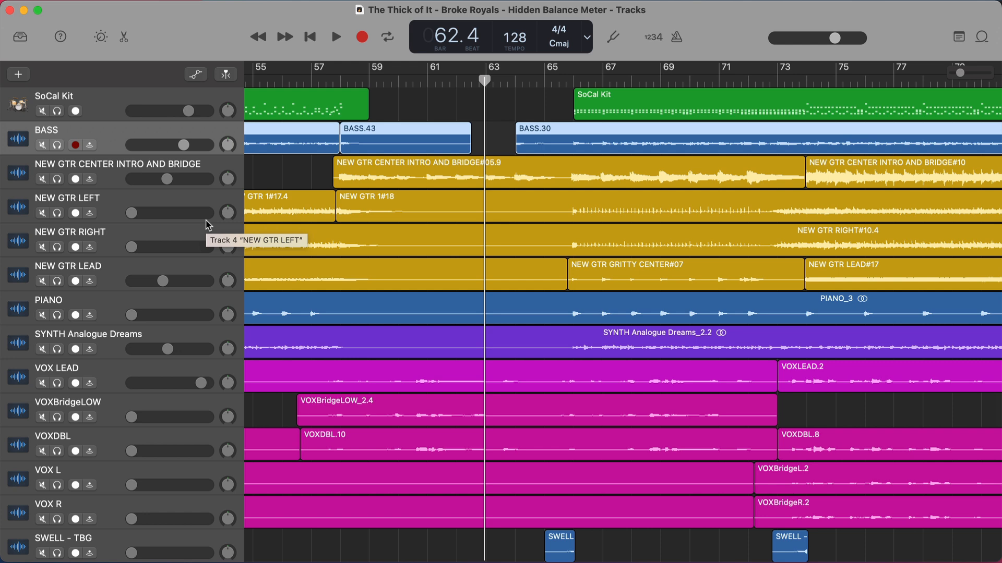
pyautogui.moveTo(802, 23)
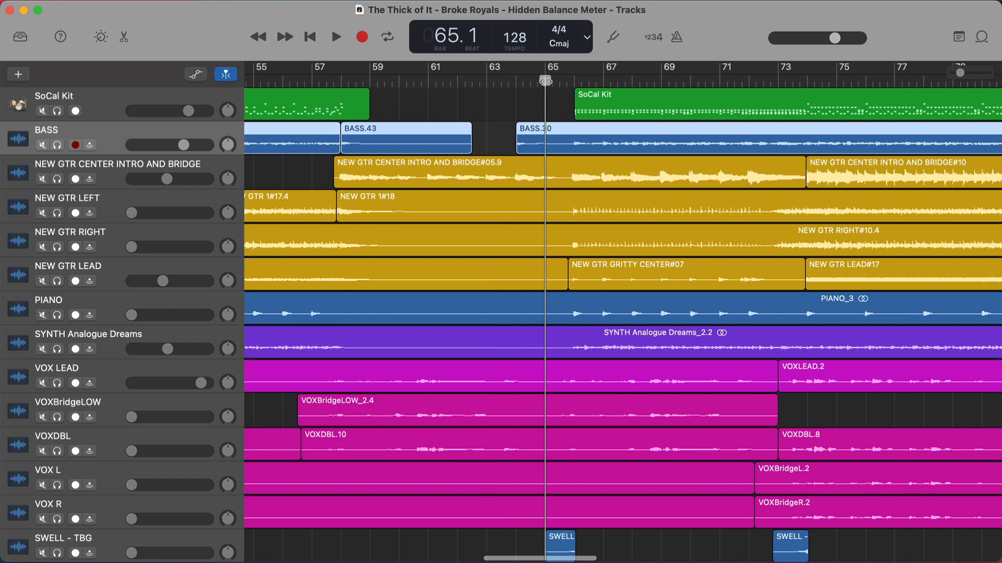
pyautogui.click(336, 36)
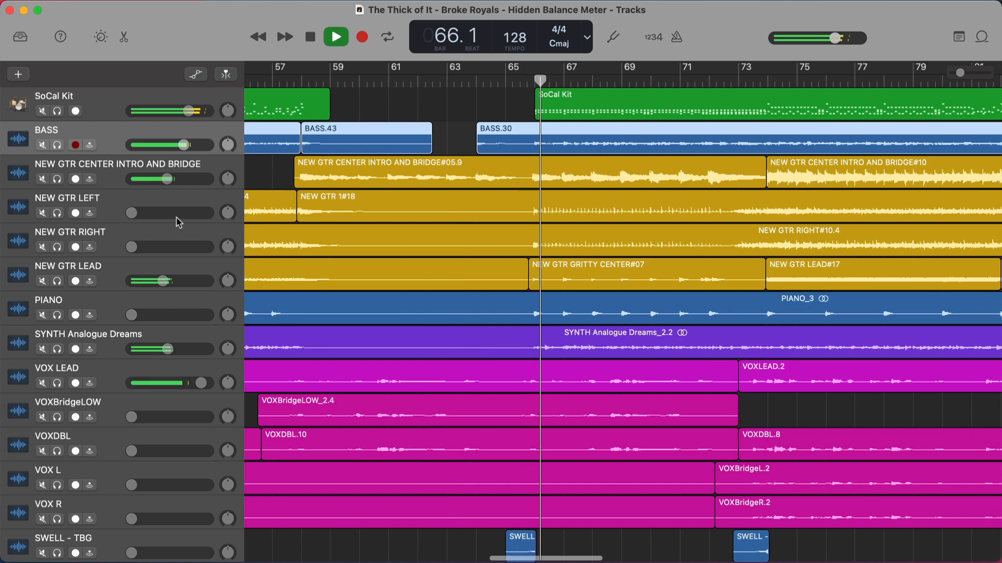
pyautogui.moveTo(131, 213); pyautogui.dragTo(151, 213)
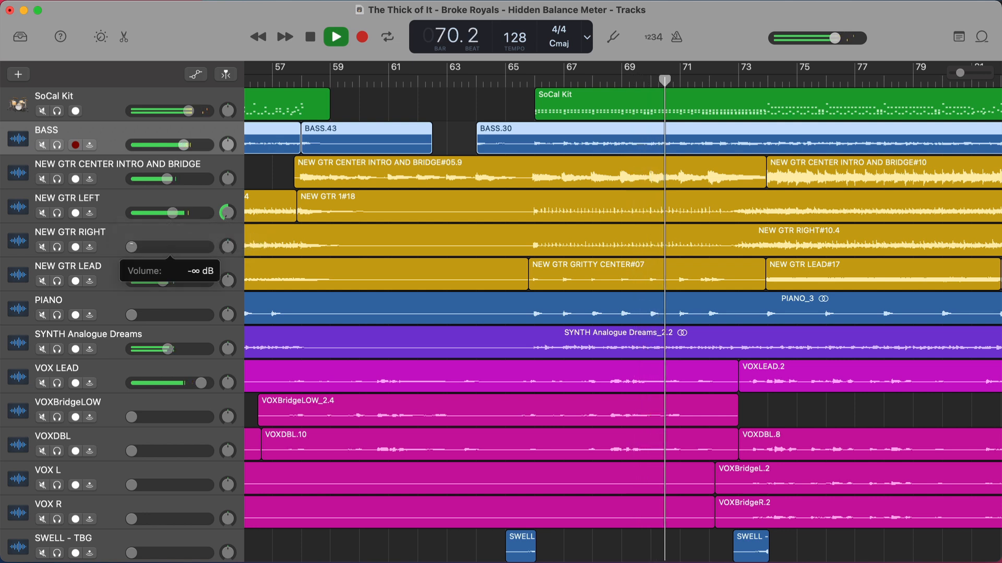
pyautogui.moveTo(130, 246); pyautogui.dragTo(172, 246)
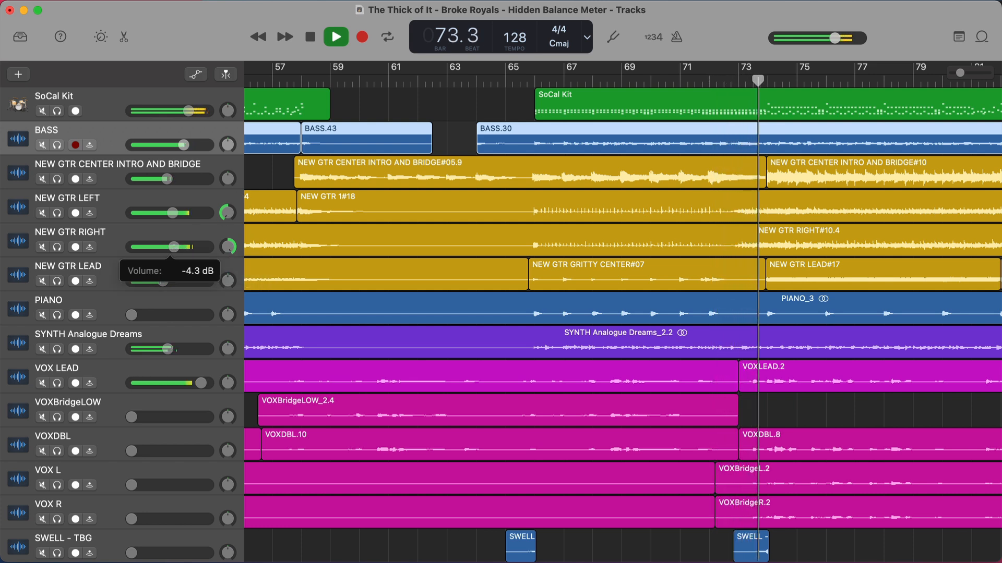
pyautogui.moveTo(177, 247); pyautogui.dragTo(171, 246)
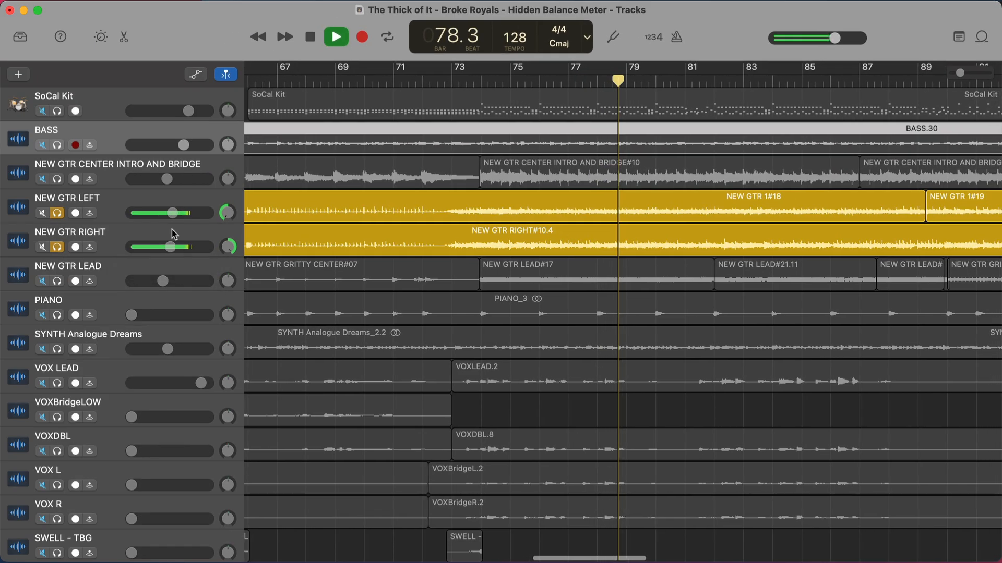
# Nudge the NEW GTR RIGHT volume so it matches the left guitar's level
pyautogui.moveTo(193, 213); pyautogui.dragTo(172, 213)
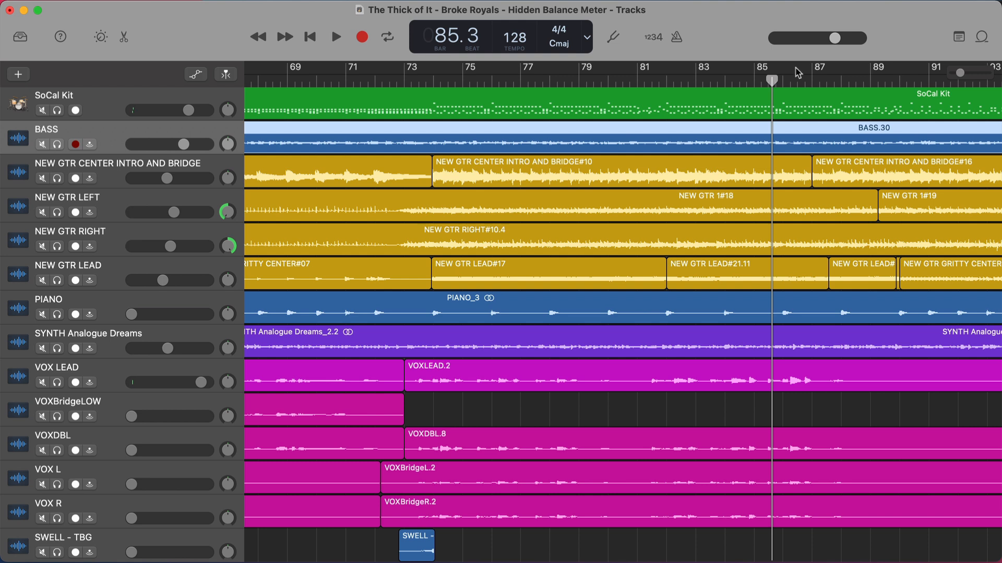
pyautogui.moveTo(309, 227)
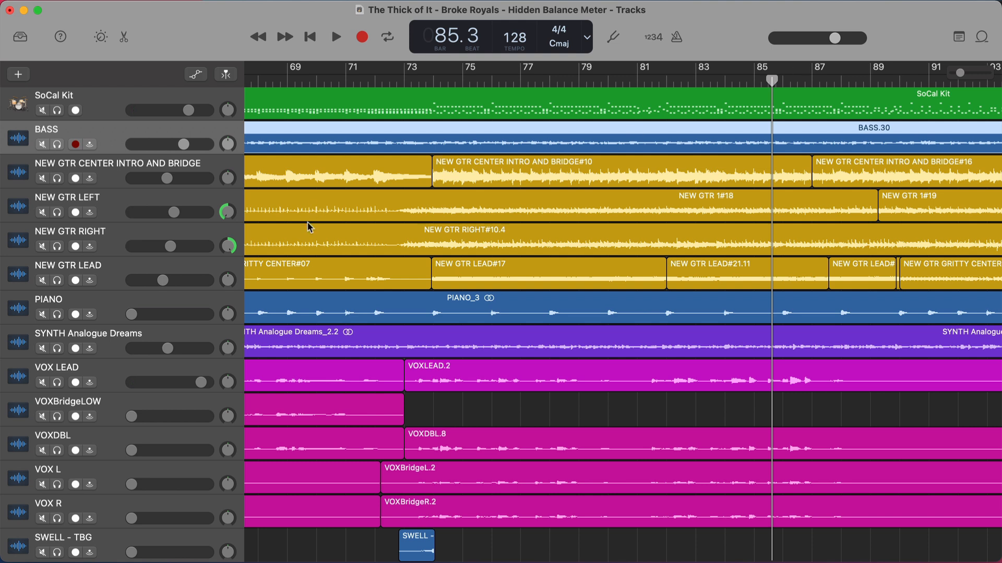
pyautogui.moveTo(806, 55)
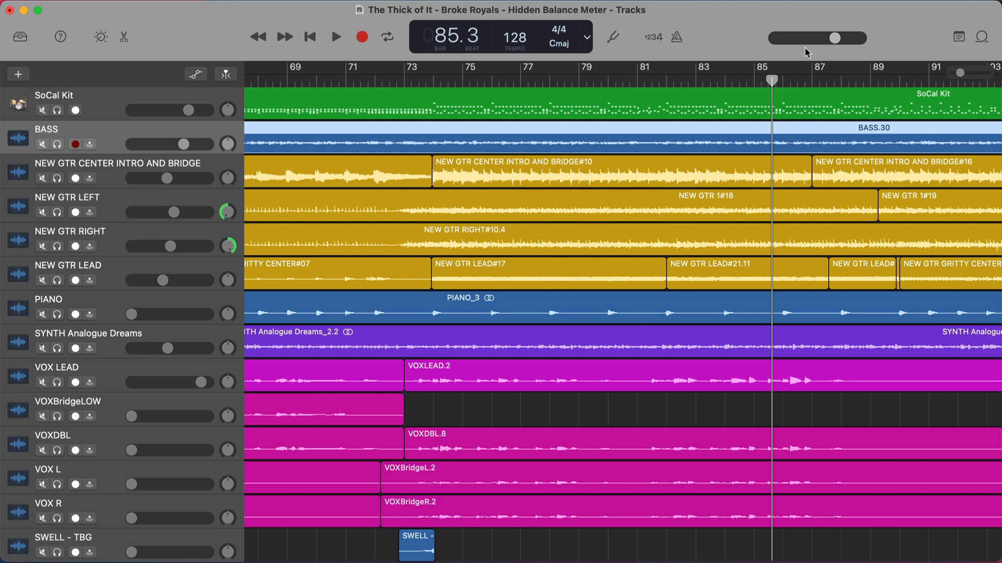
# Play the vocals and raise VOXDBL from silence to about -24 dB
pyautogui.scroll(-3)
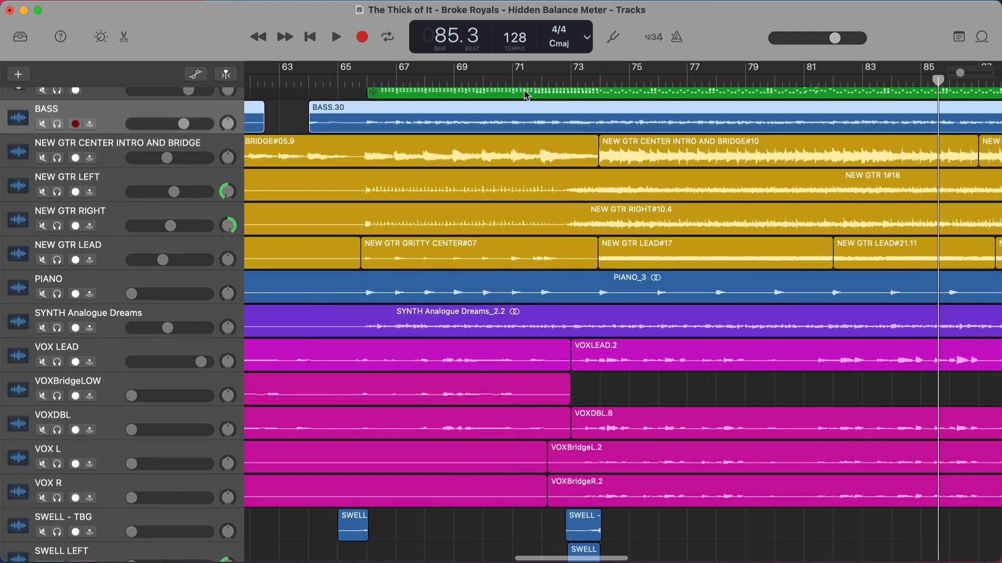
pyautogui.click(335, 36)
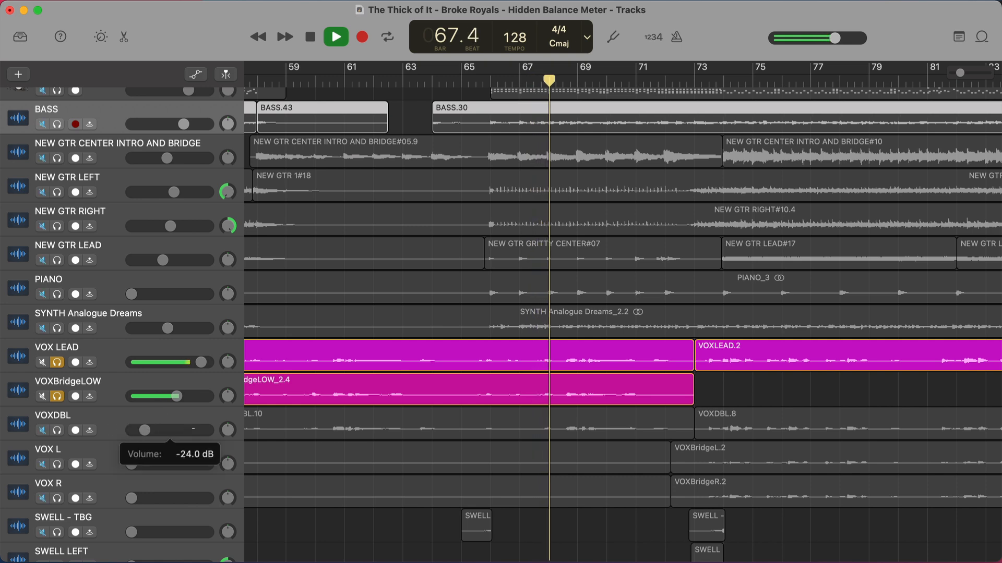
pyautogui.moveTo(130, 430); pyautogui.dragTo(168, 430)
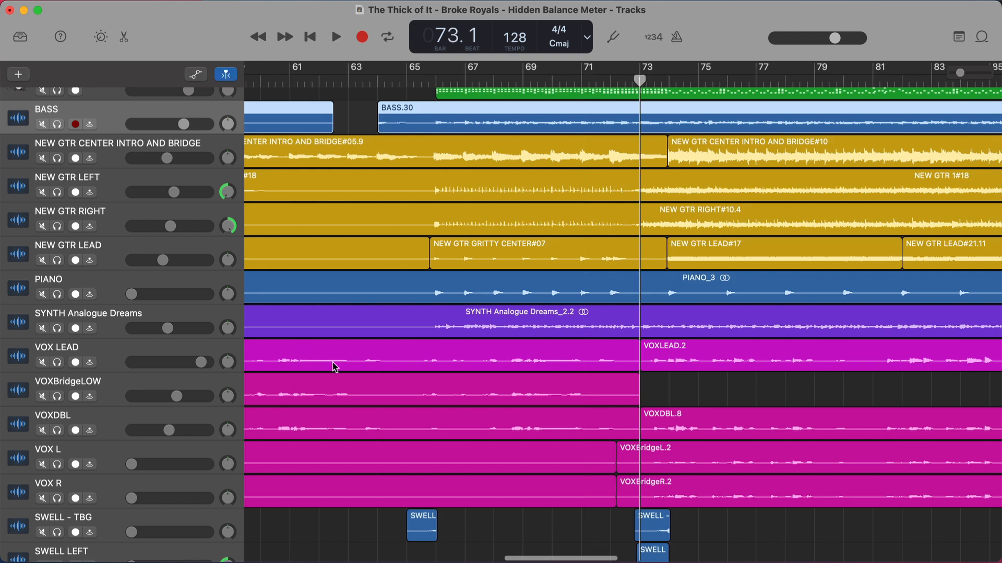
# Bring VOX R up to match VOX L, then hear the doubles back in the full mix
pyautogui.click(334, 36)
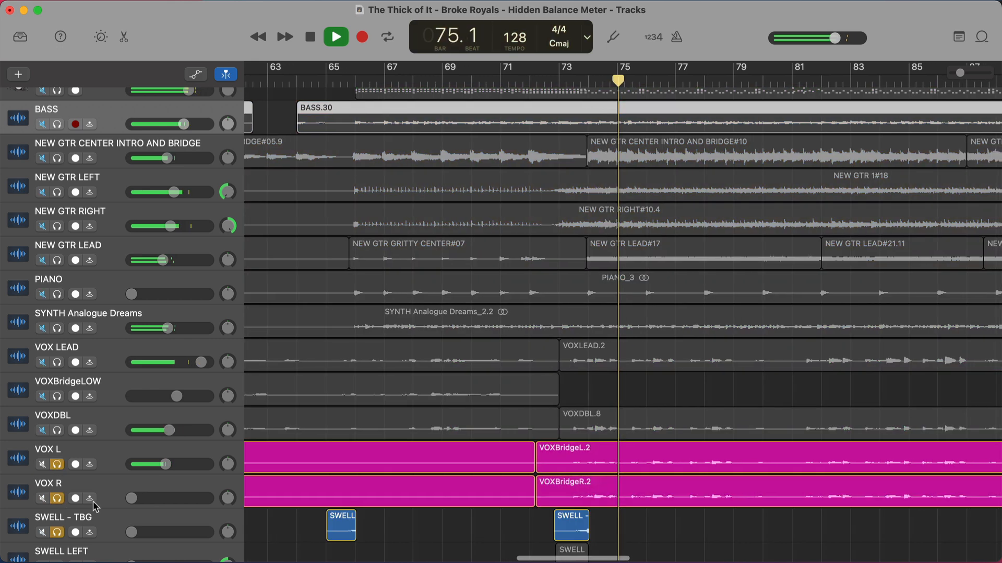
pyautogui.moveTo(168, 498); pyautogui.dragTo(139, 498)
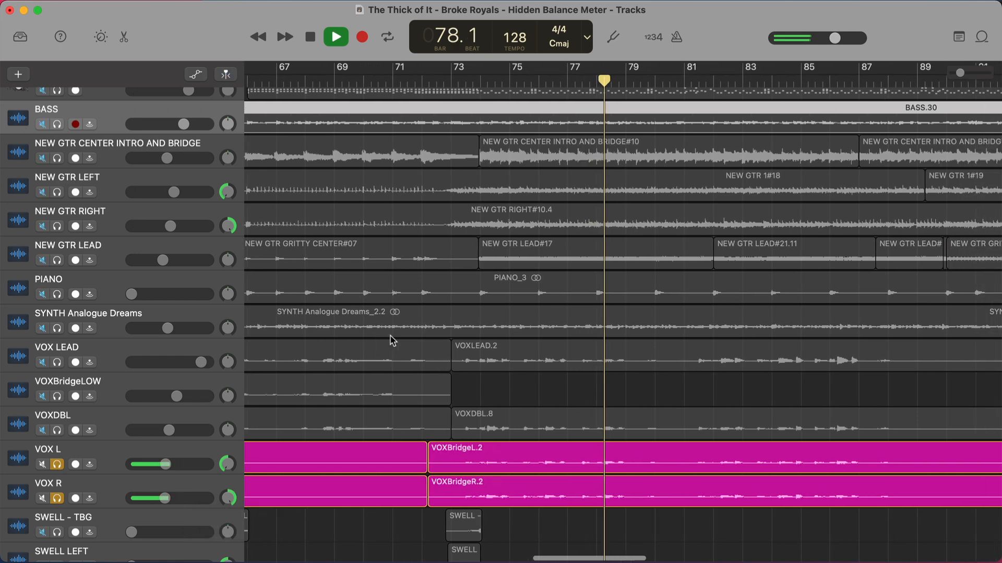
pyautogui.click(335, 38)
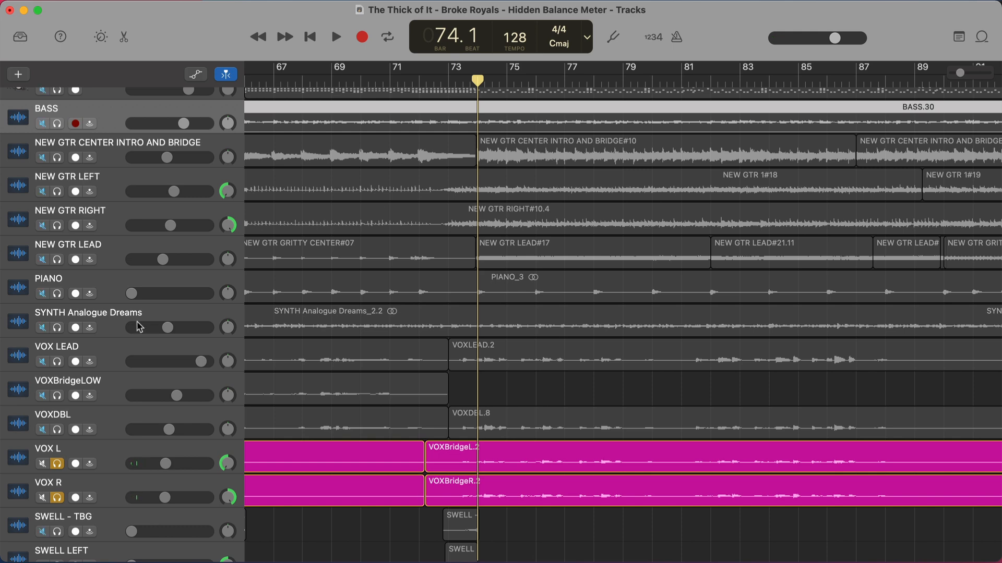
pyautogui.click(334, 36)
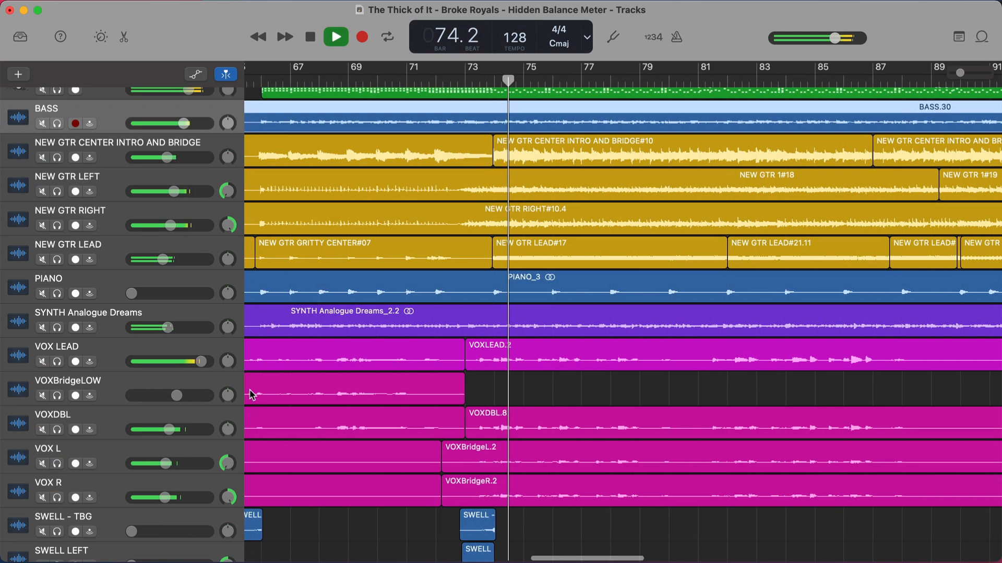
pyautogui.moveTo(180, 462); pyautogui.dragTo(168, 461)
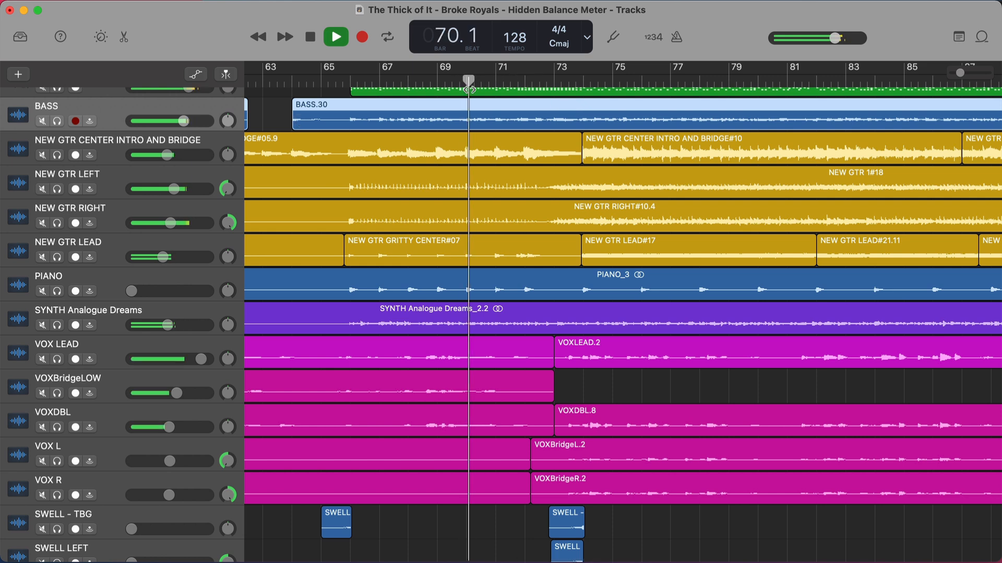
# Raise the PIANO track from silence to about -2.2 dB and audition it in the mix
pyautogui.click(336, 36)
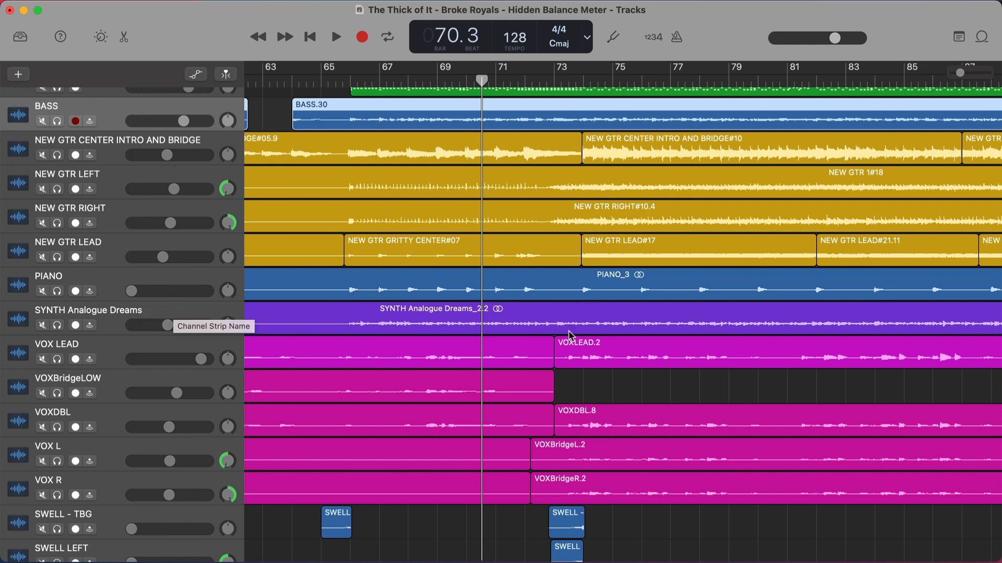
pyautogui.moveTo(534, 208)
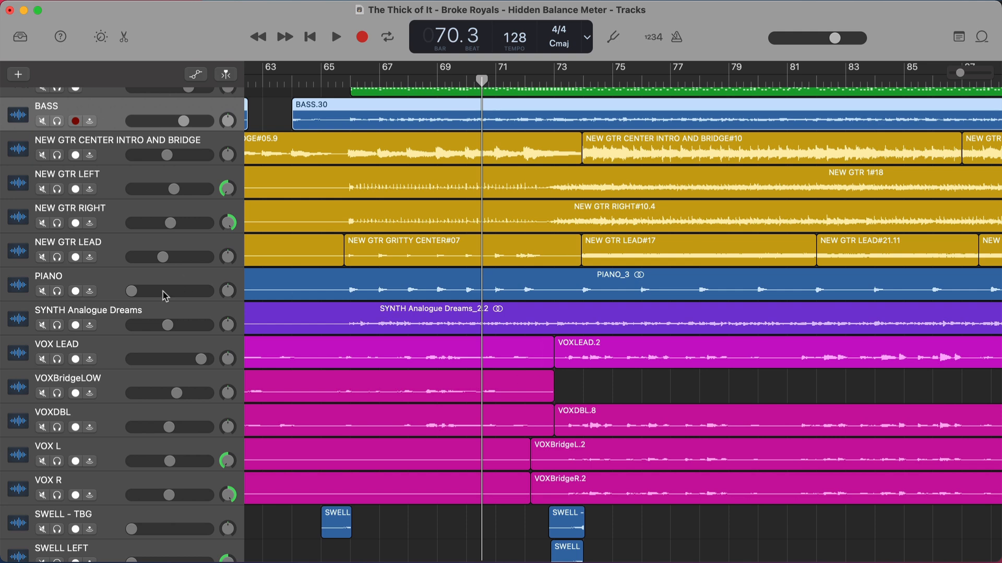
pyautogui.moveTo(75, 291)
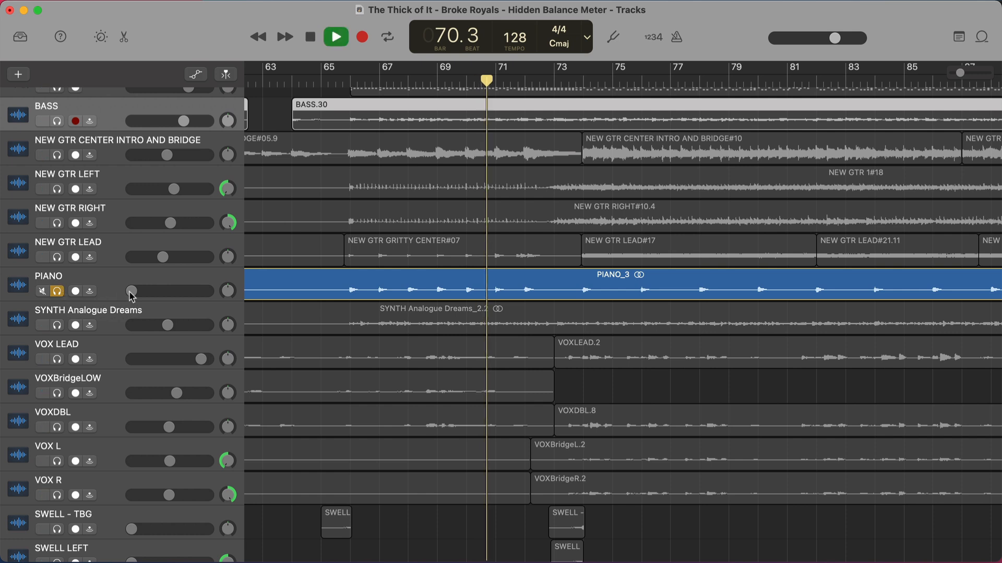
pyautogui.moveTo(132, 292); pyautogui.dragTo(159, 291)
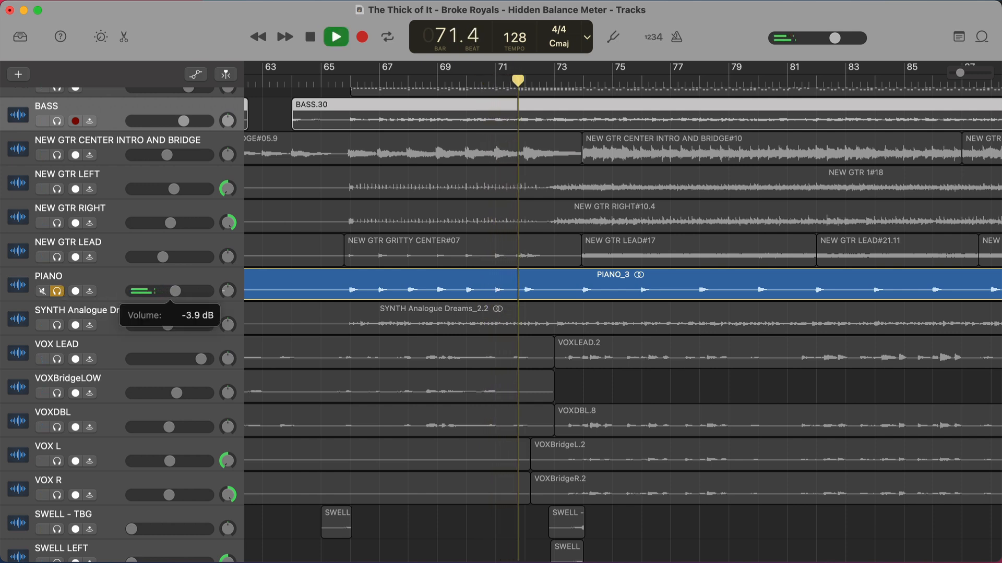
pyautogui.click(334, 37)
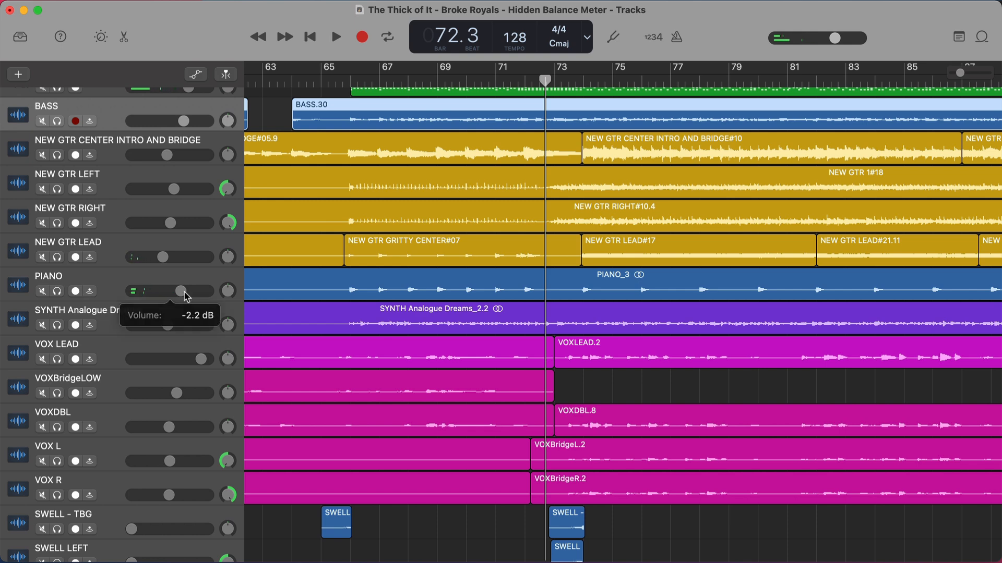
pyautogui.click(333, 35)
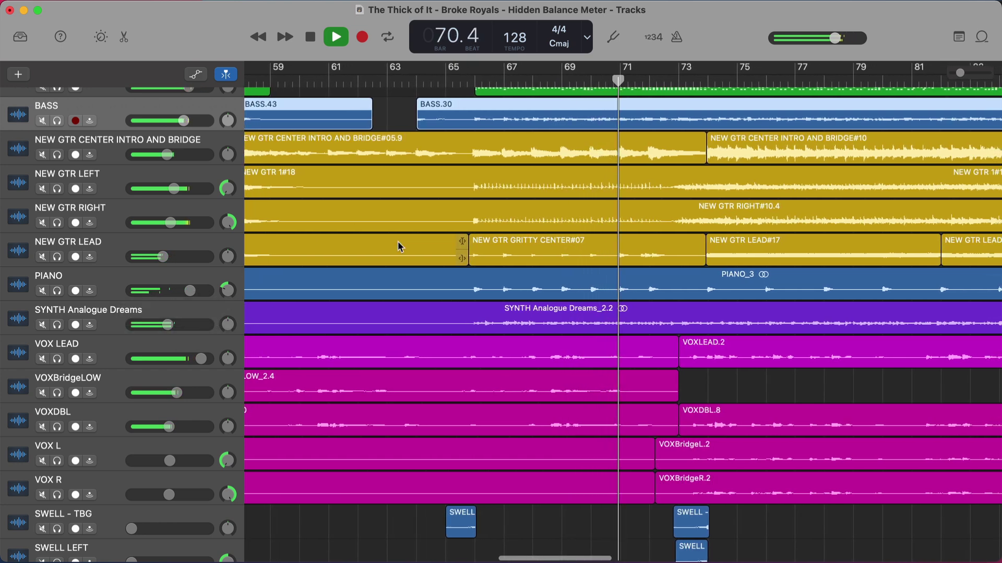
pyautogui.click(333, 38)
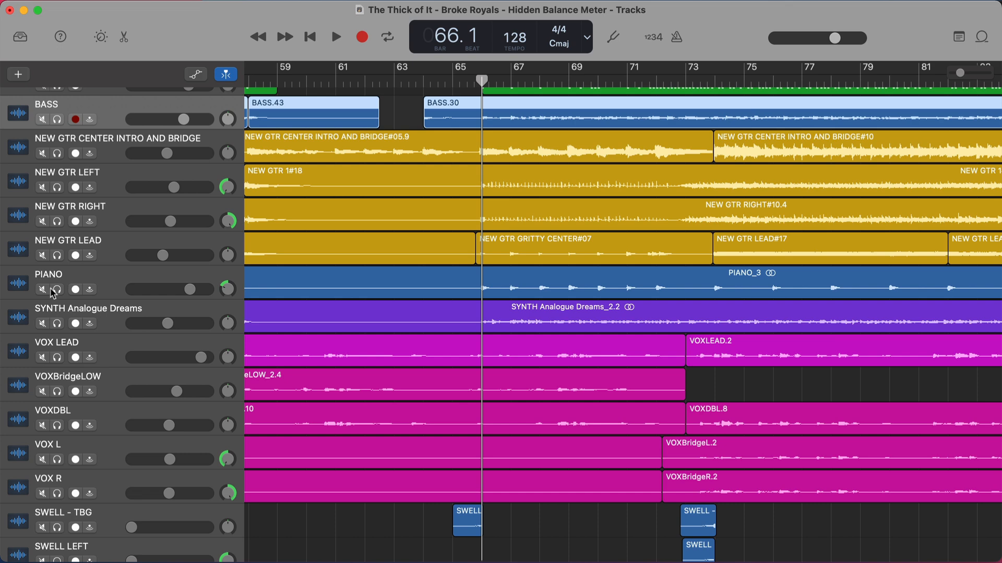
pyautogui.moveTo(55, 308)
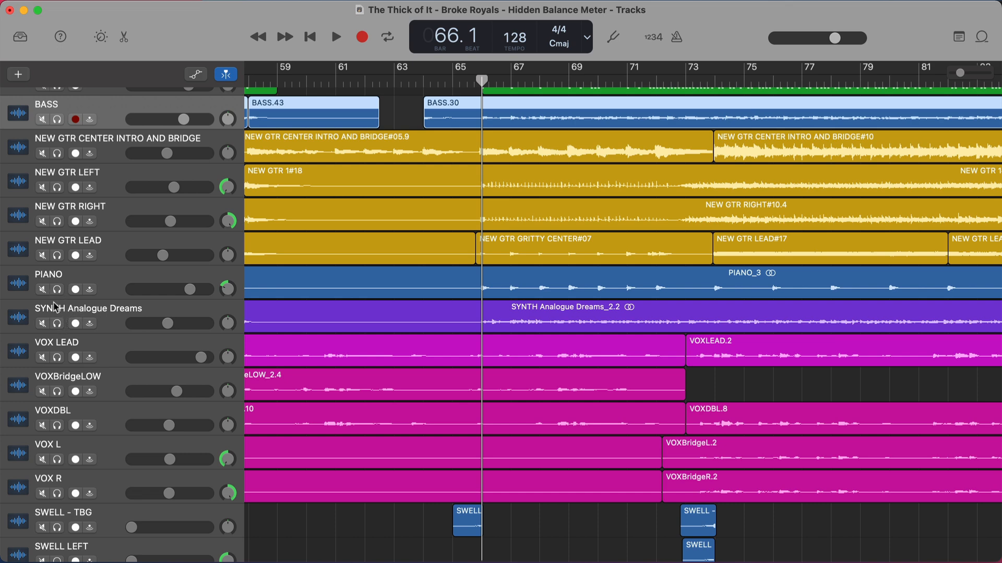
# Solo SYNTH Analogue Dreams with the piano and pan the synth slightly to one side
pyautogui.click(57, 323)
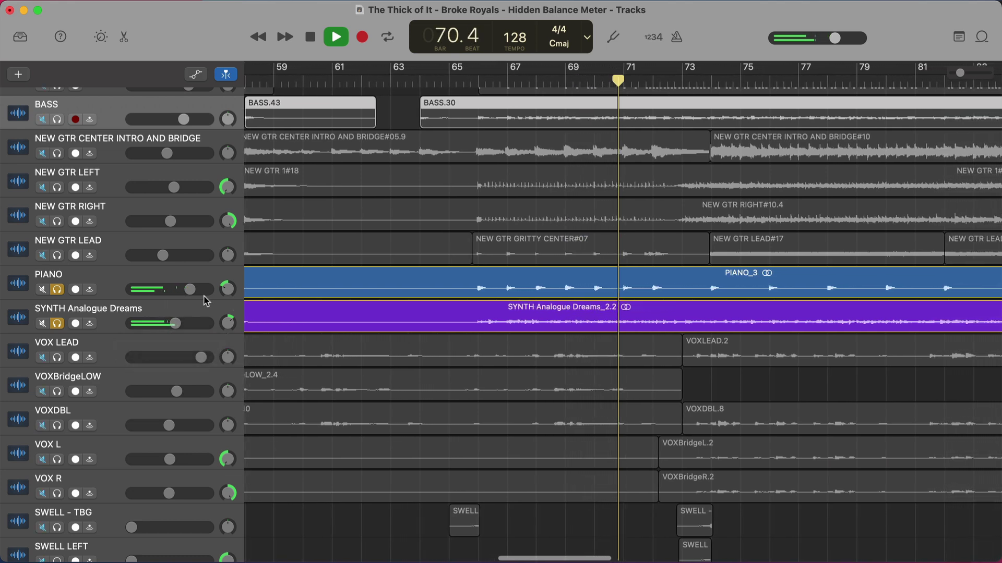
pyautogui.moveTo(185, 323); pyautogui.dragTo(158, 324)
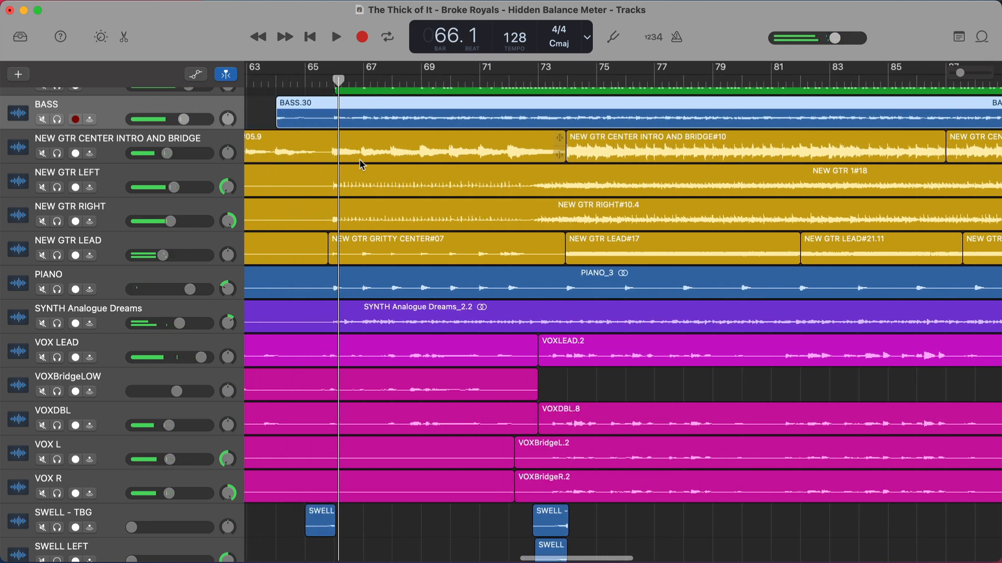
# Play the full mix and lower the SYNTH Analogue Dreams volume a little
pyautogui.click(333, 36)
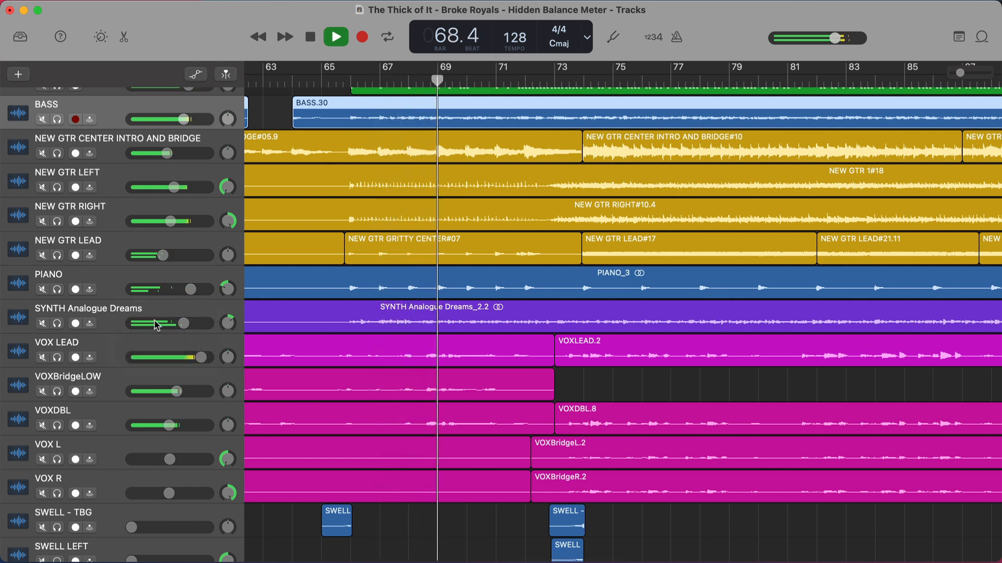
pyautogui.moveTo(150, 323); pyautogui.dragTo(186, 323)
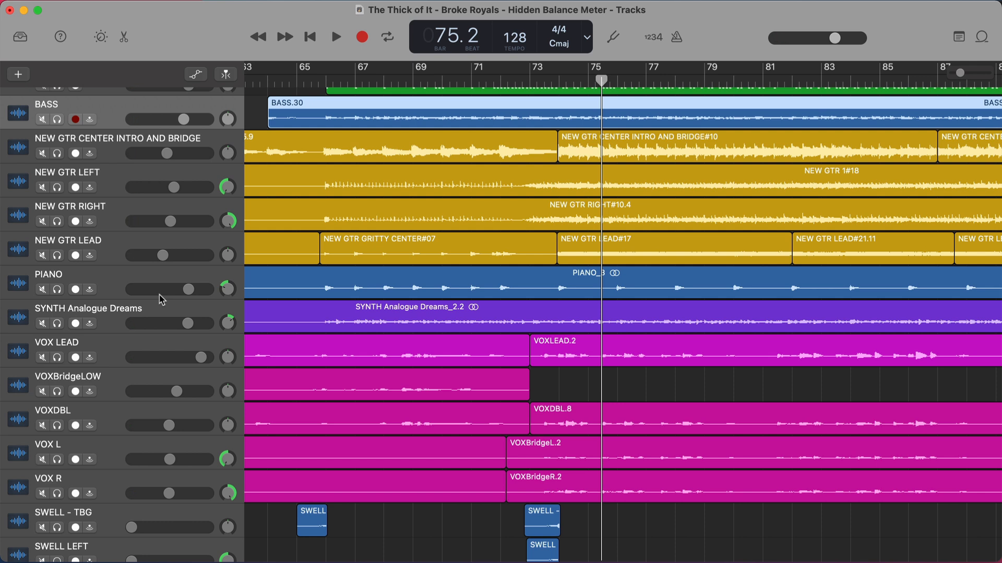
pyautogui.moveTo(168, 297)
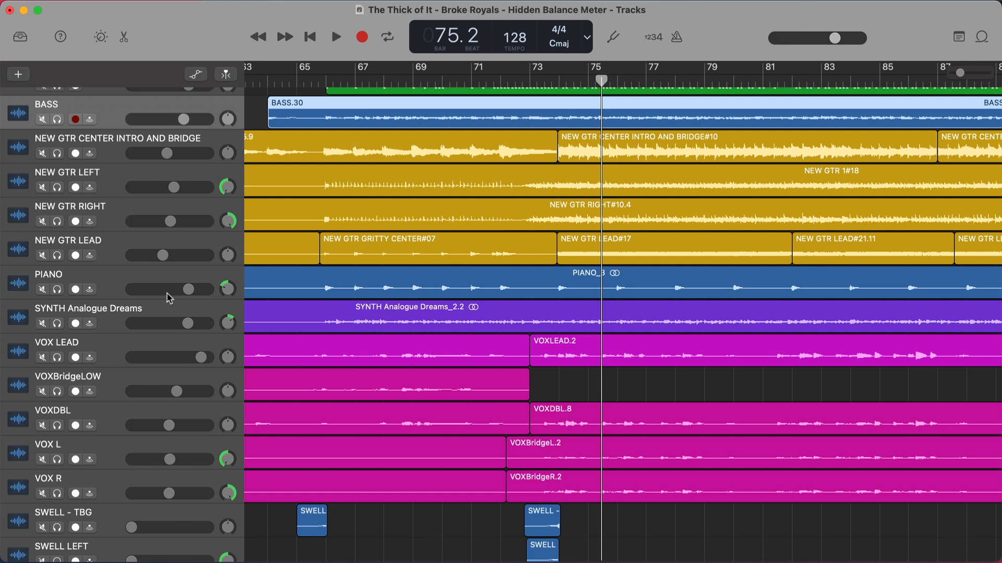